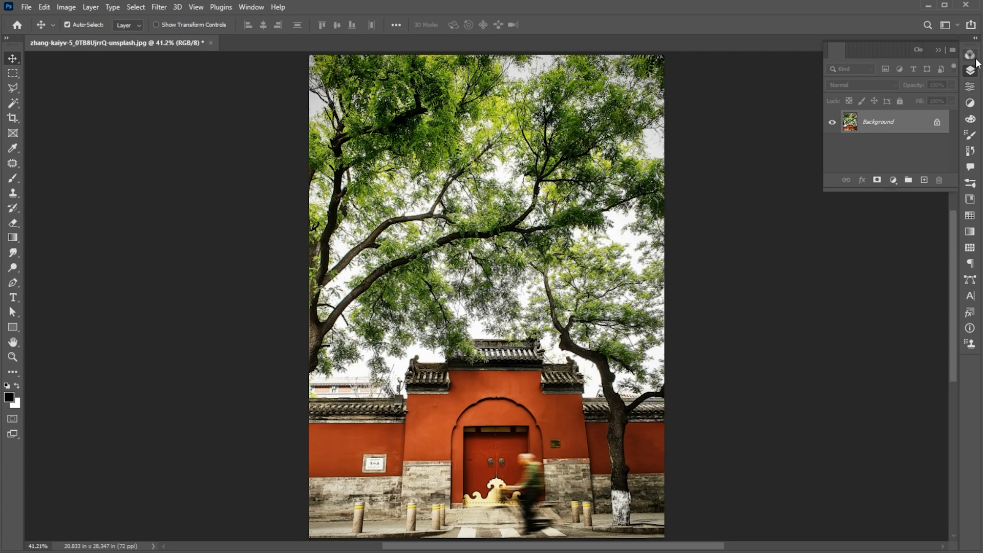
Show the Channels panel and duplicate the Blue channel into a Blue copy channel
{"action": "left_click", "coordinate": [970, 86]}
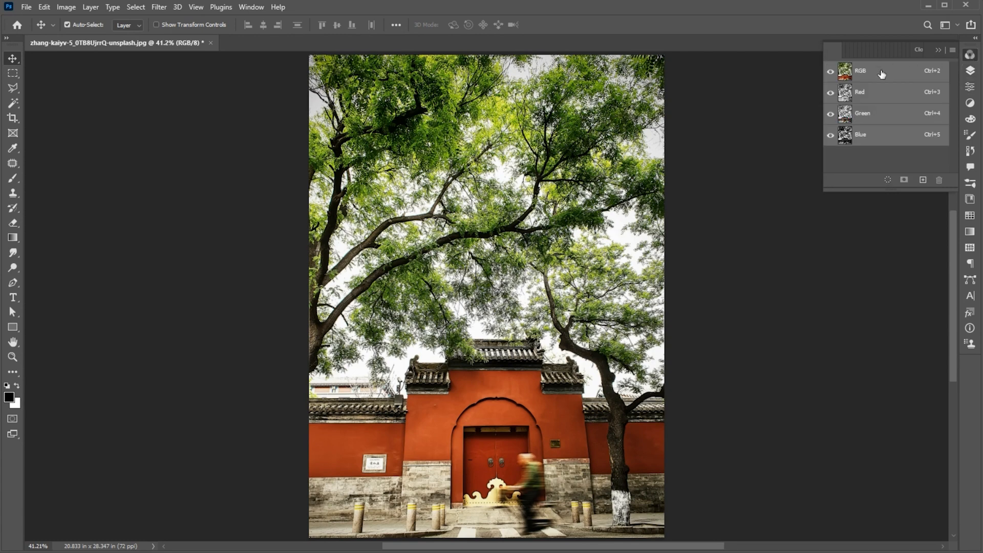
{"action": "left_click", "coordinate": [251, 8]}
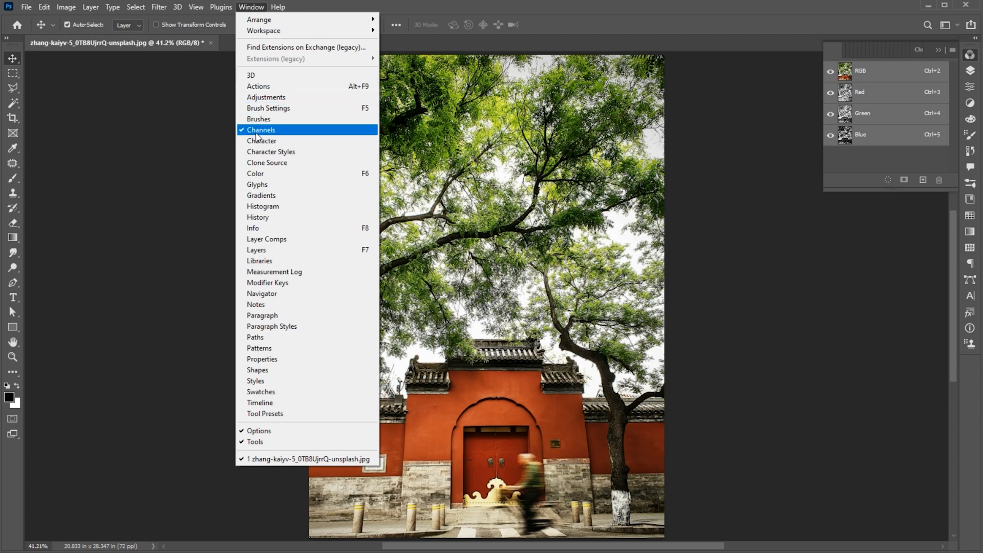
{"action": "left_click", "coordinate": [261, 130]}
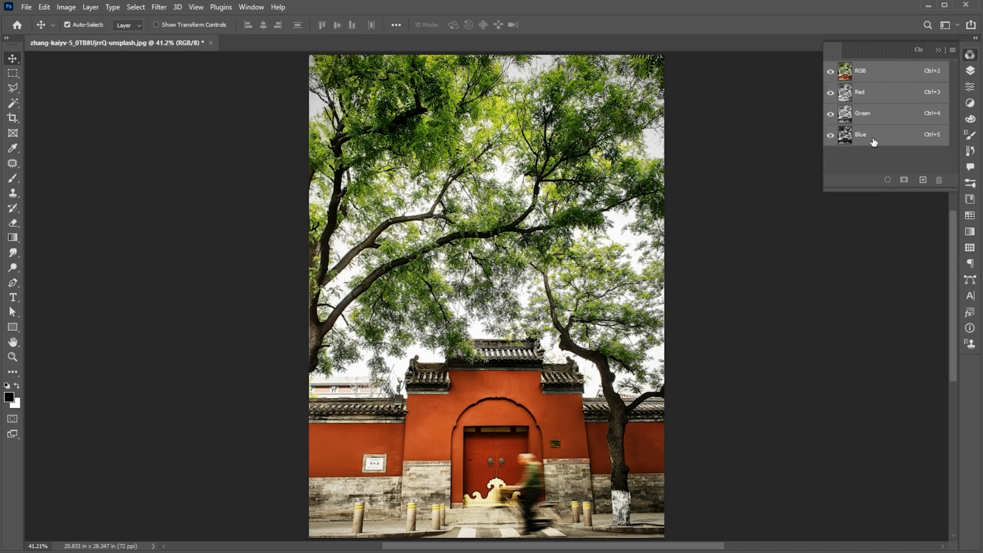
{"action": "left_click", "coordinate": [862, 134]}
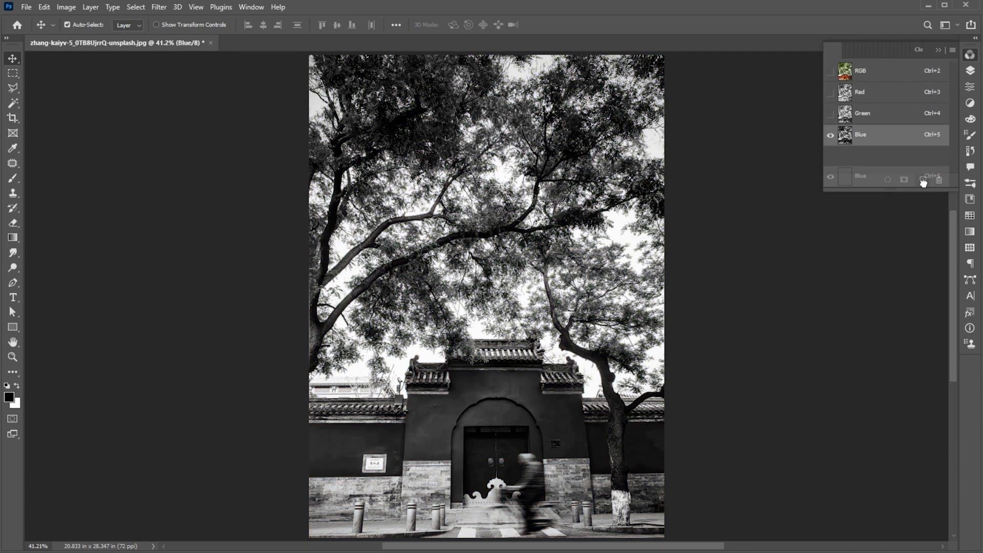
{"action": "left_click", "coordinate": [923, 181]}
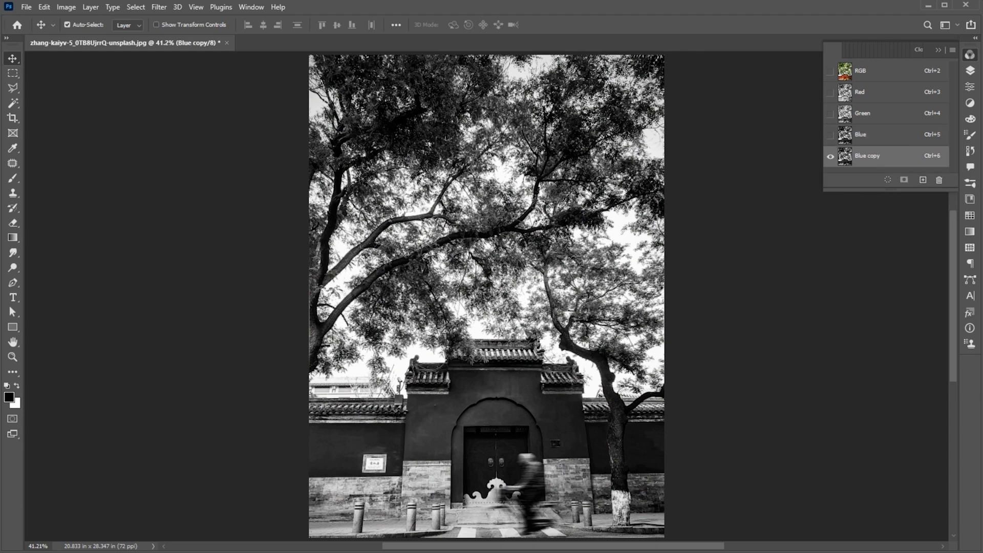
Apply Levels with input sliders at 149 and 205 so the sky goes white and trees near black
{"action": "left_click", "coordinate": [66, 7]}
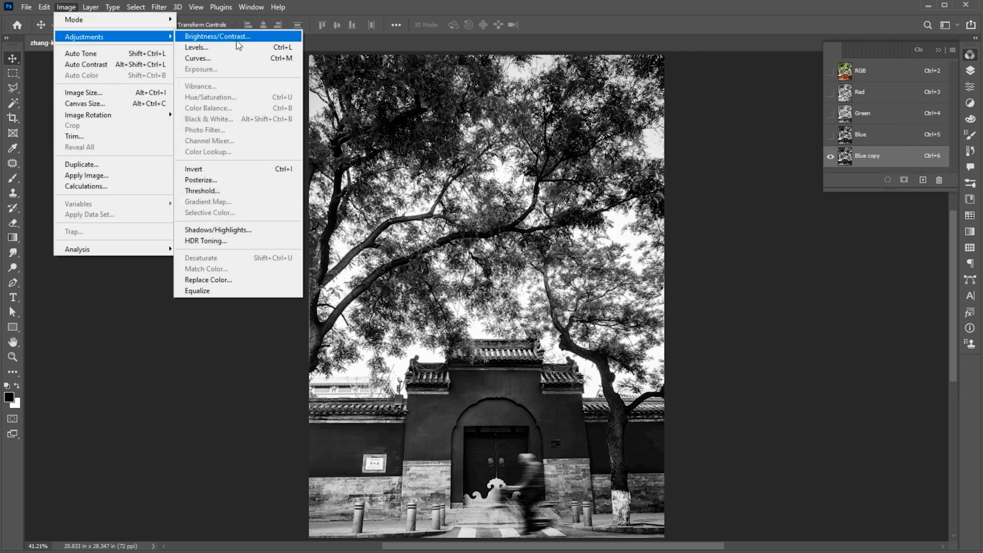
{"action": "left_click", "coordinate": [197, 47]}
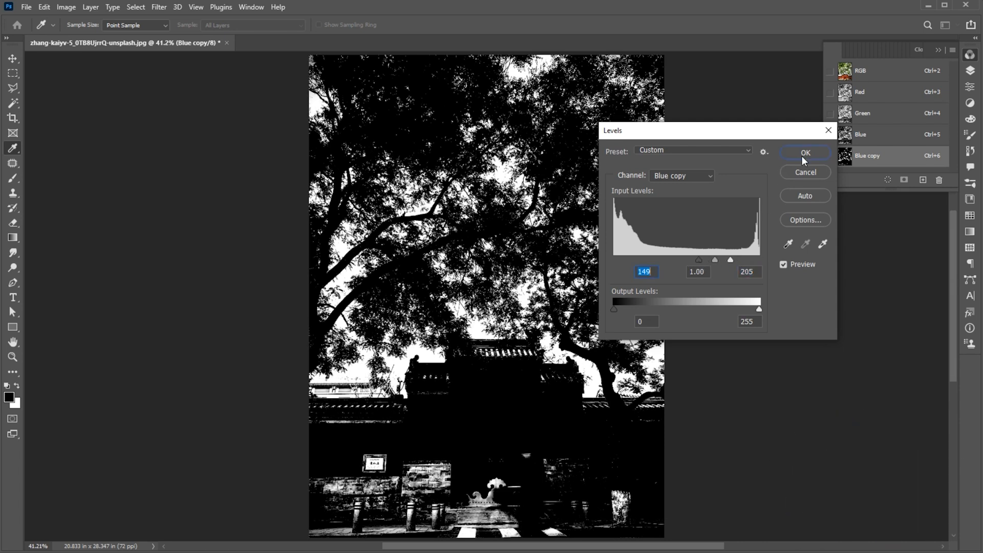
{"action": "left_click", "coordinate": [805, 153]}
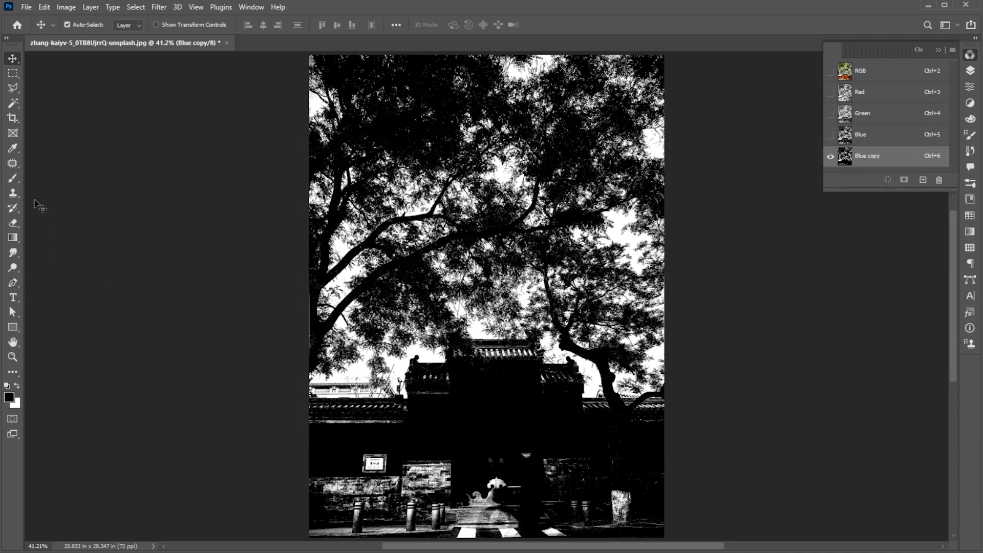
With a larger black brush, paint the gate, wall and ground solid black in Blue copy
{"action": "left_click", "coordinate": [12, 178]}
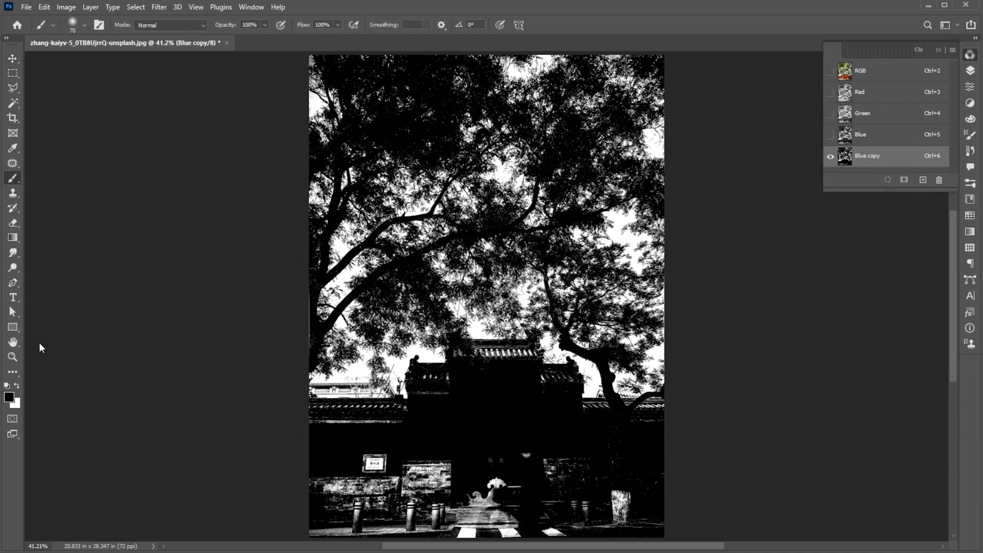
{"action": "mouse_move", "coordinate": [411, 478]}
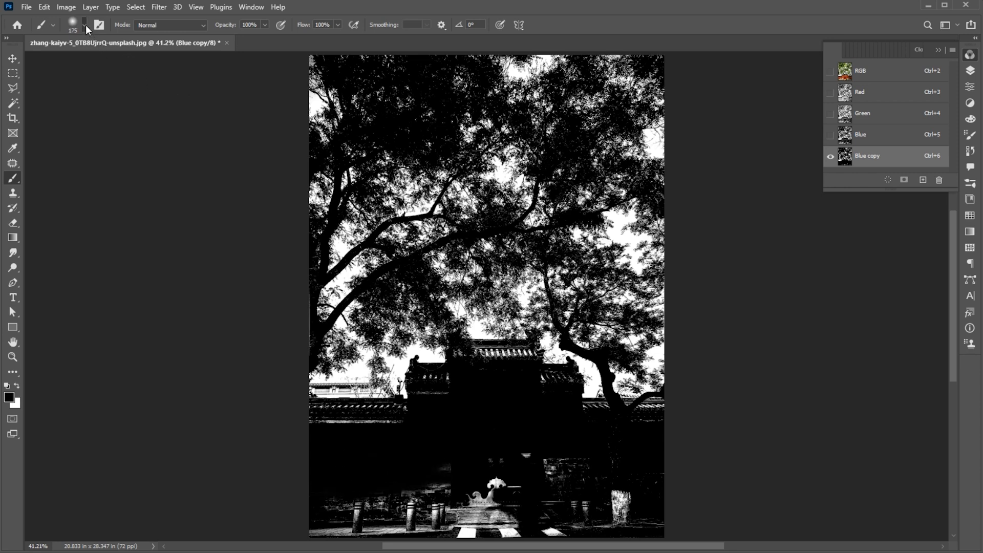
{"action": "left_click", "coordinate": [85, 25]}
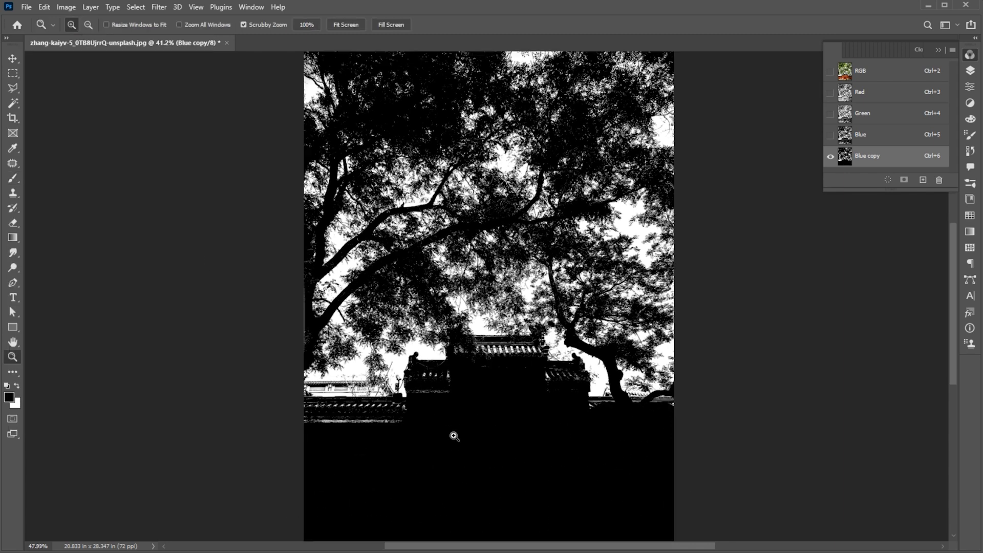
{"action": "left_click", "coordinate": [12, 177]}
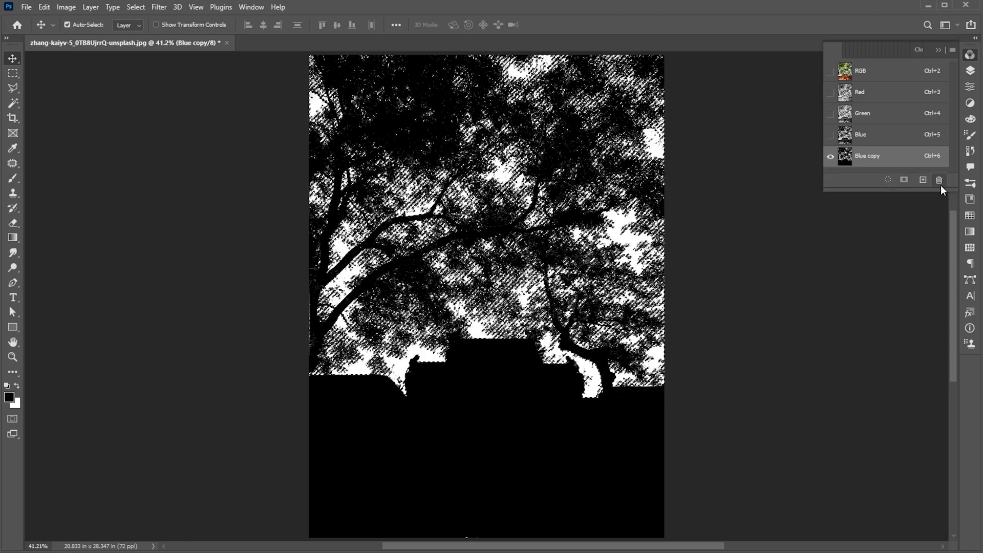
Invert the loaded sky selection and add it as a layer mask hiding the sky on the photo layer
{"action": "left_click", "coordinate": [970, 70]}
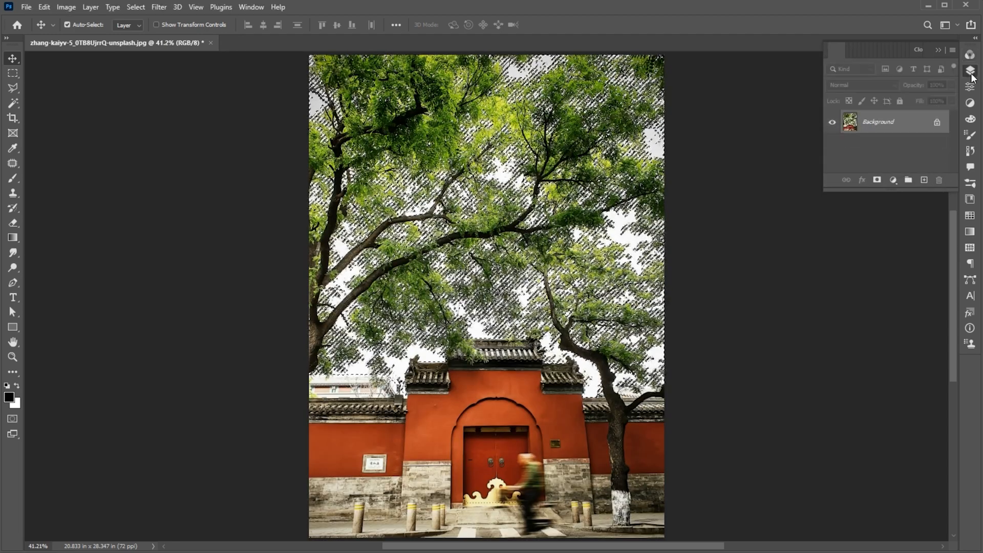
{"action": "left_click", "coordinate": [135, 7]}
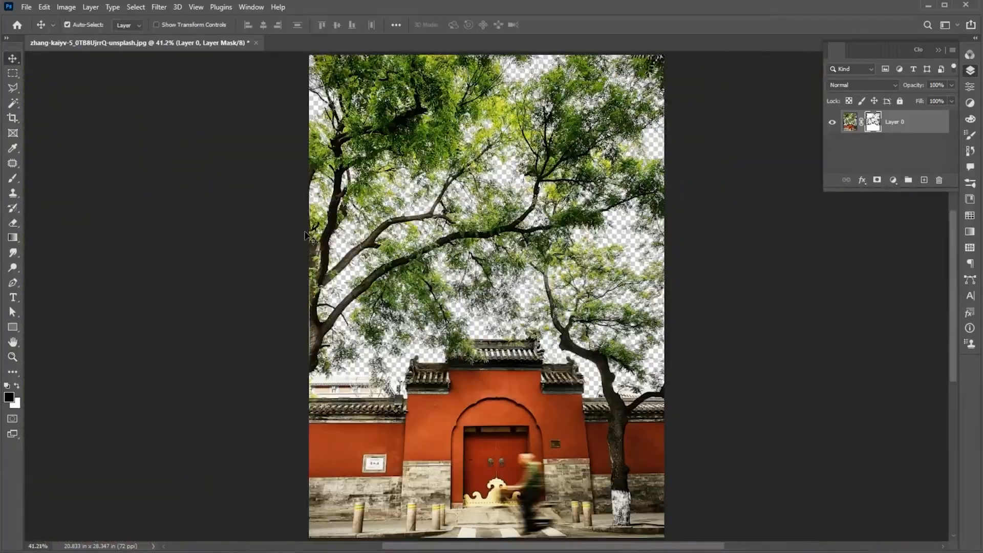
Add a light-blue gradient fill layer beneath the photo
{"action": "left_click", "coordinate": [893, 180]}
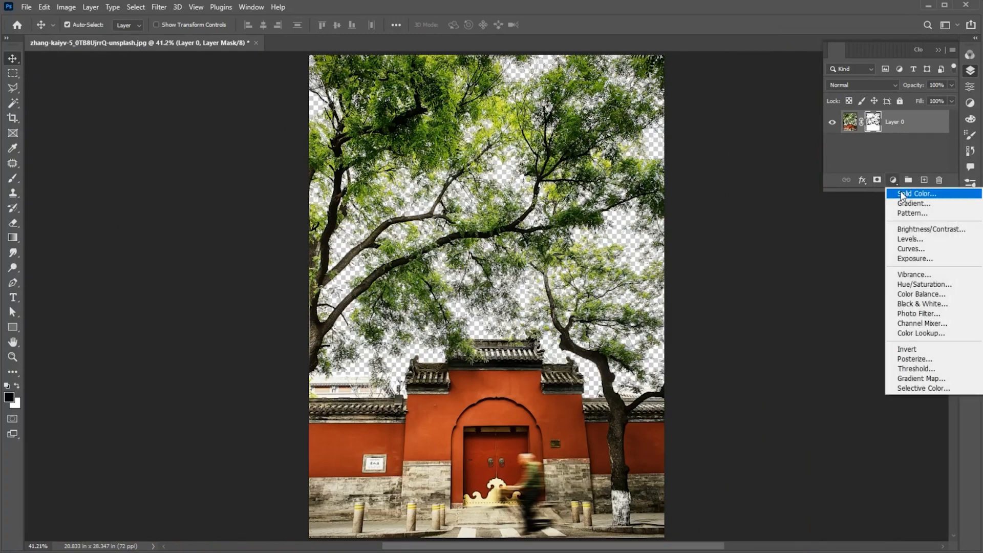
{"action": "left_click", "coordinate": [912, 203]}
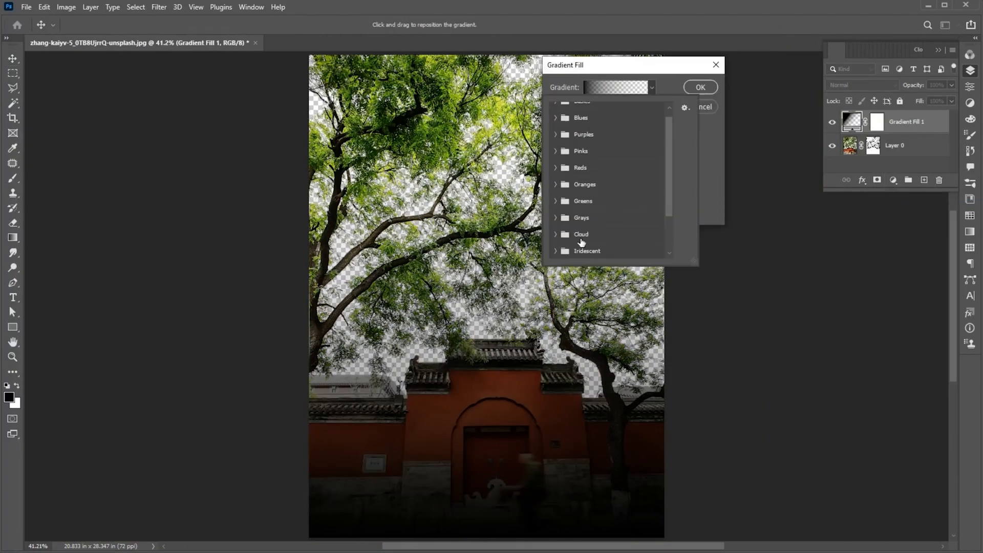
{"action": "left_click", "coordinate": [700, 86]}
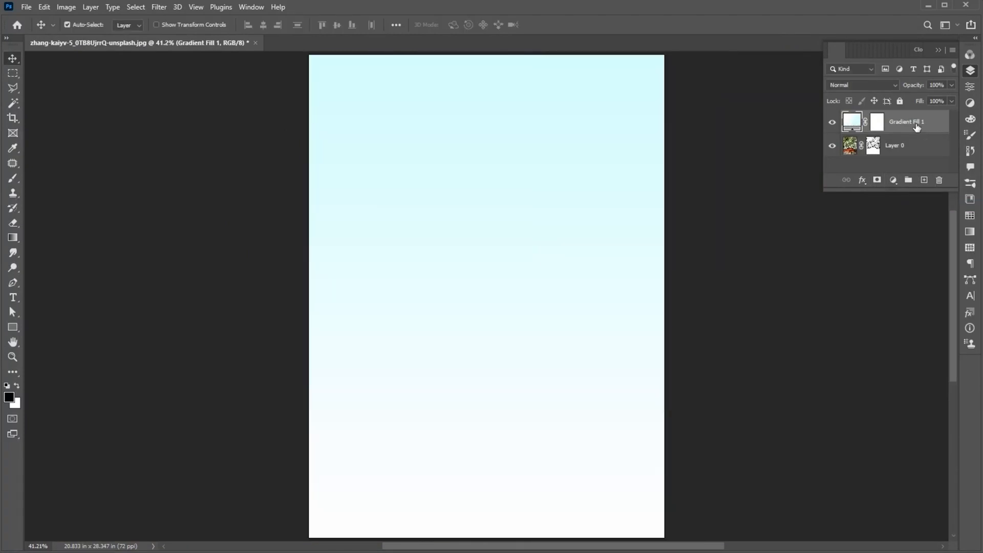
Add a pink Solid Color fill layer below Layer 0 as the sky background
{"action": "double_click", "coordinate": [851, 121]}
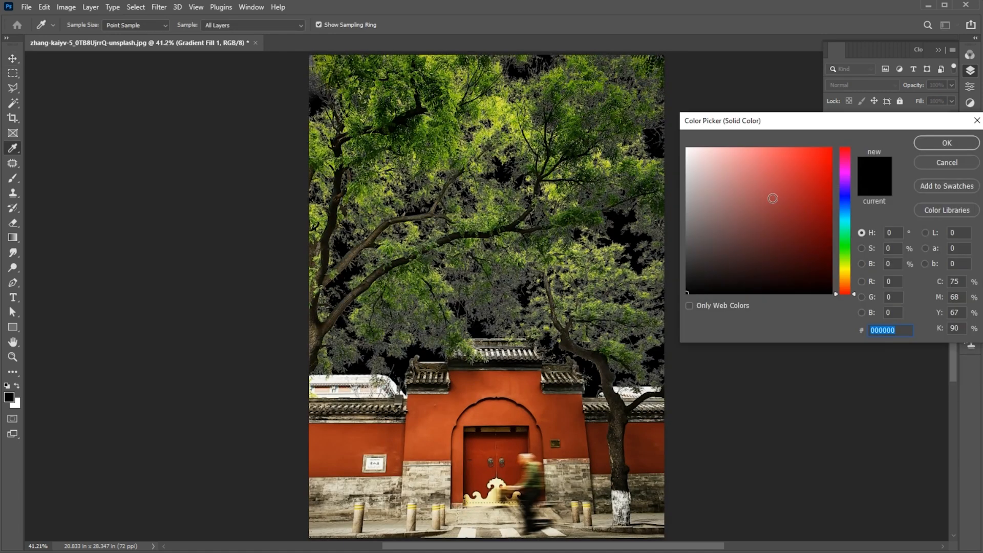
{"action": "left_click", "coordinate": [728, 148]}
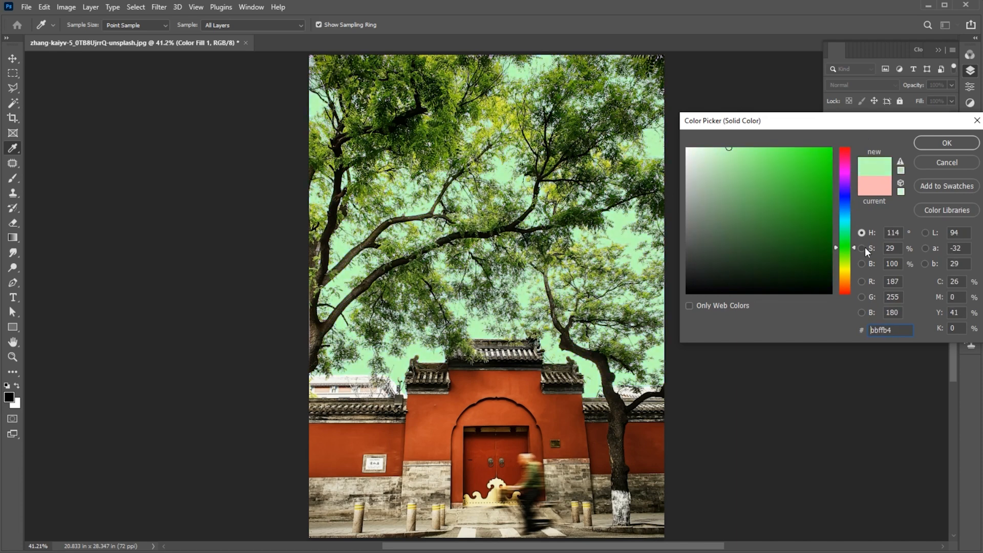
{"action": "left_click", "coordinate": [946, 143]}
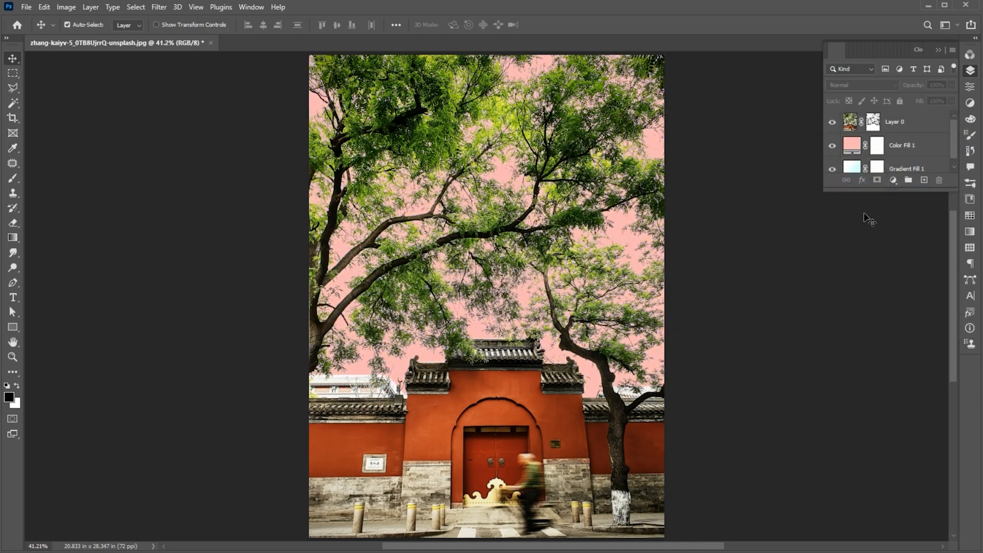